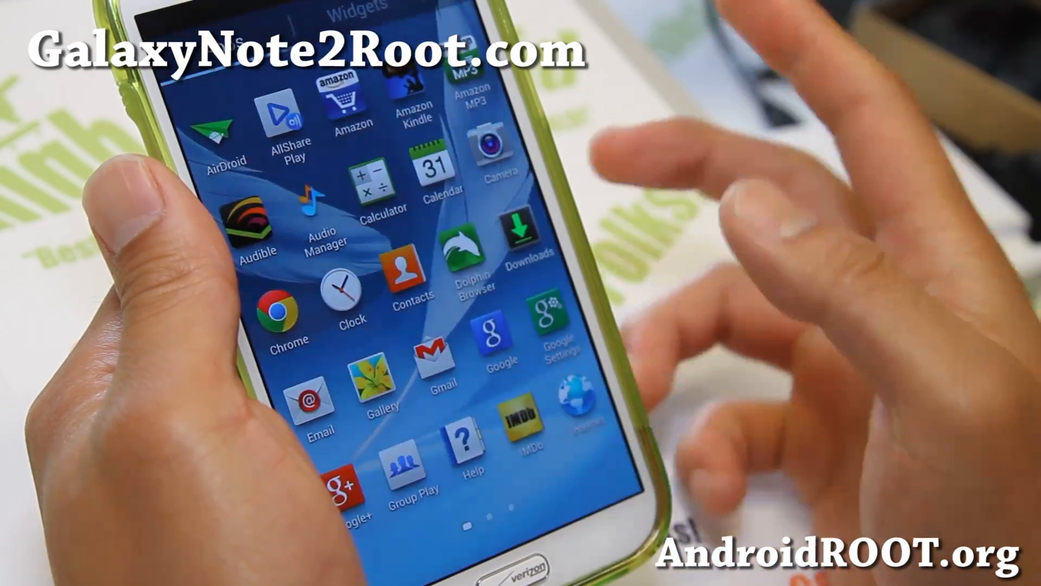
From the home screen, go into Settings and reach the Developer options screen with USB debugging.
{"action": "scroll", "scroll_direction": "left", "scroll_amount": 3}
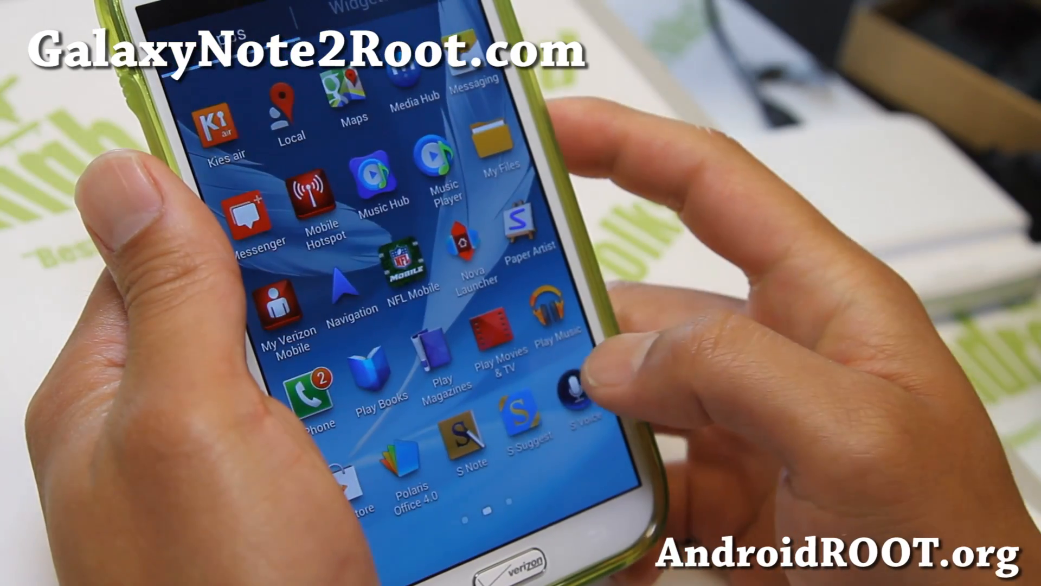
{"action": "scroll", "scroll_direction": "left", "scroll_amount": 3}
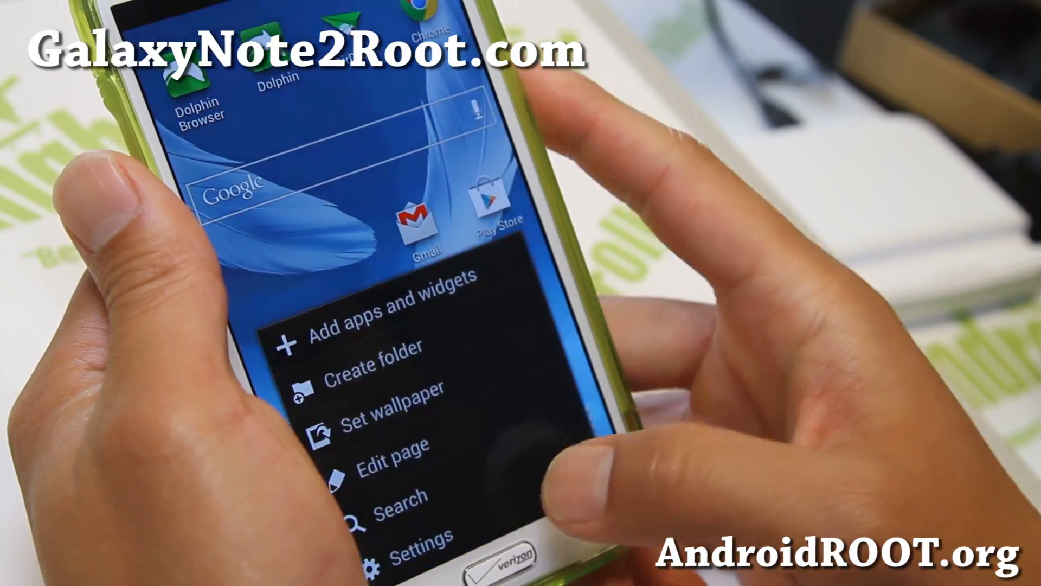
{"action": "left_click", "coordinate": [412, 534]}
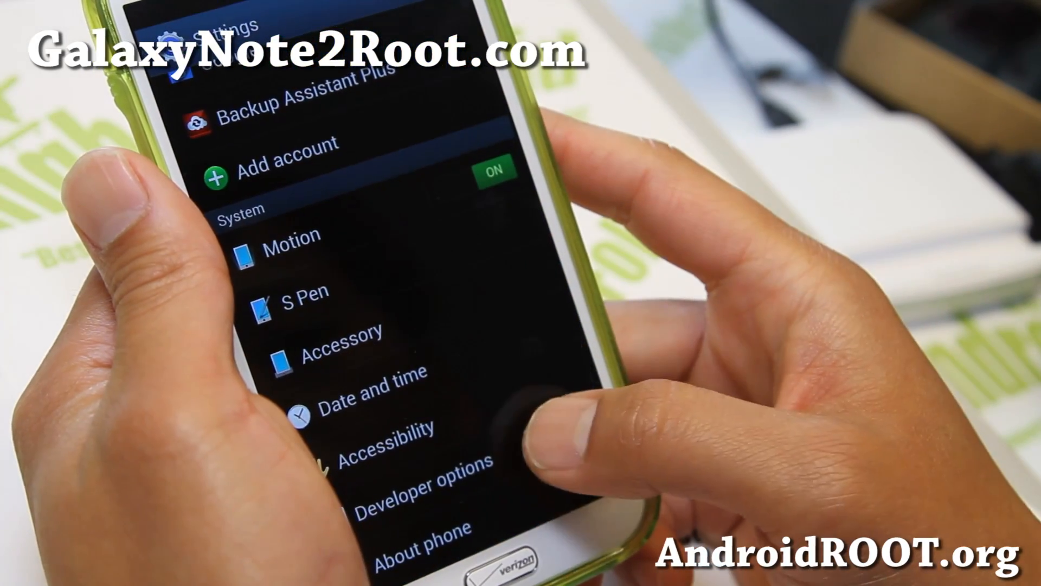
{"action": "left_click", "coordinate": [413, 489]}
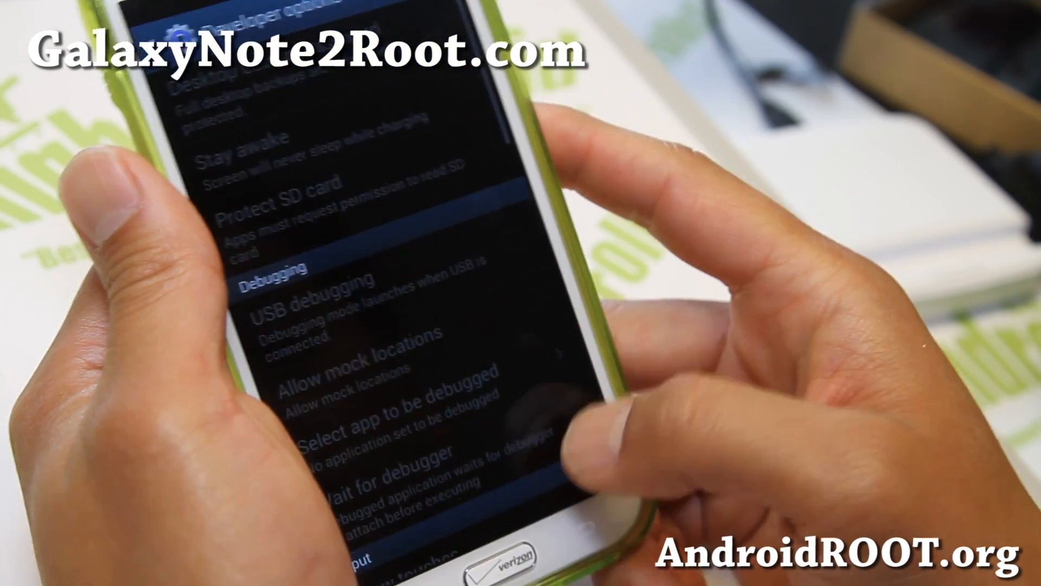